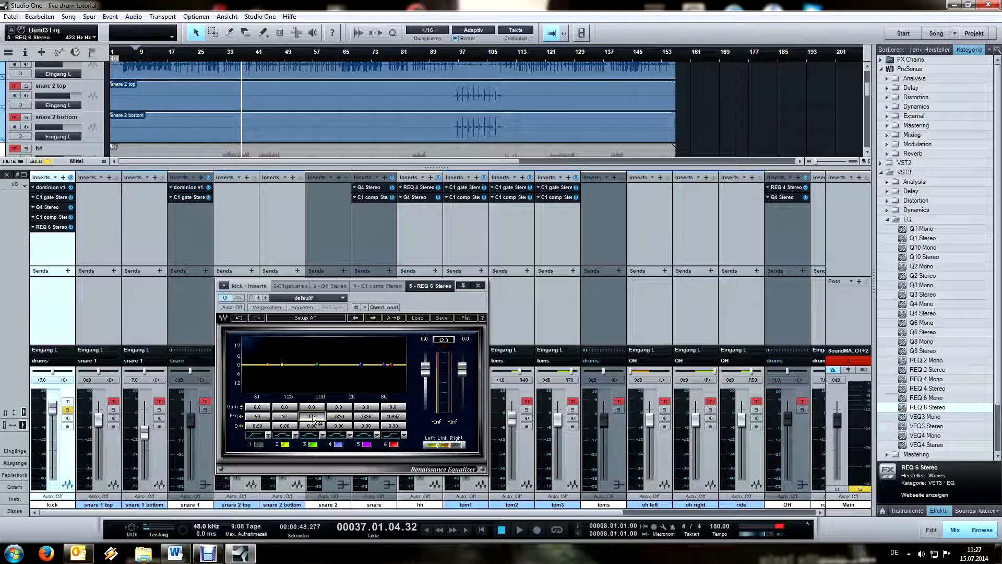
Step: Shape the kick EQ with boosted lows and highs and a mid dip, comparing against bypass
{"action": "left_click", "coordinate": [519, 529]}
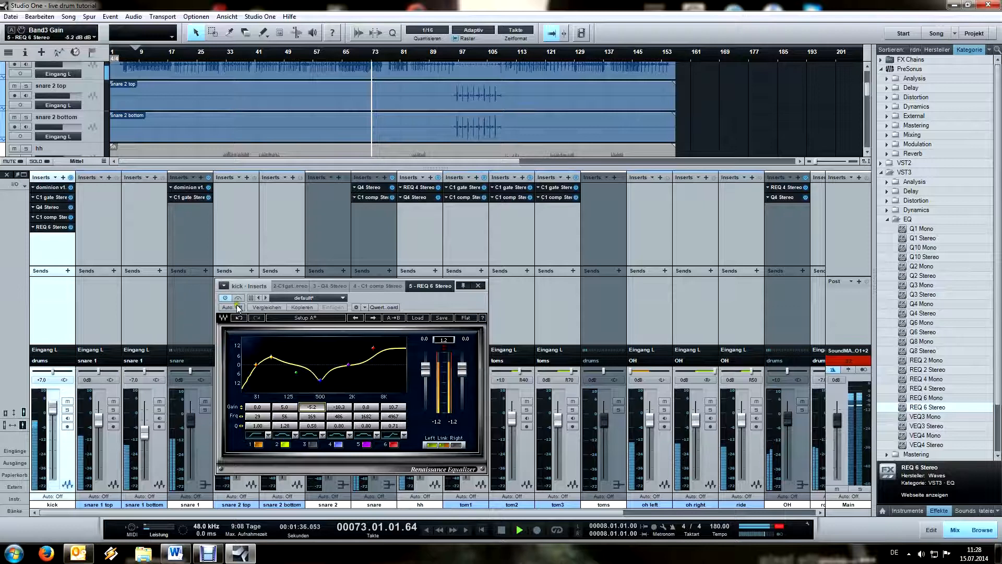
{"action": "left_click", "coordinate": [240, 306]}
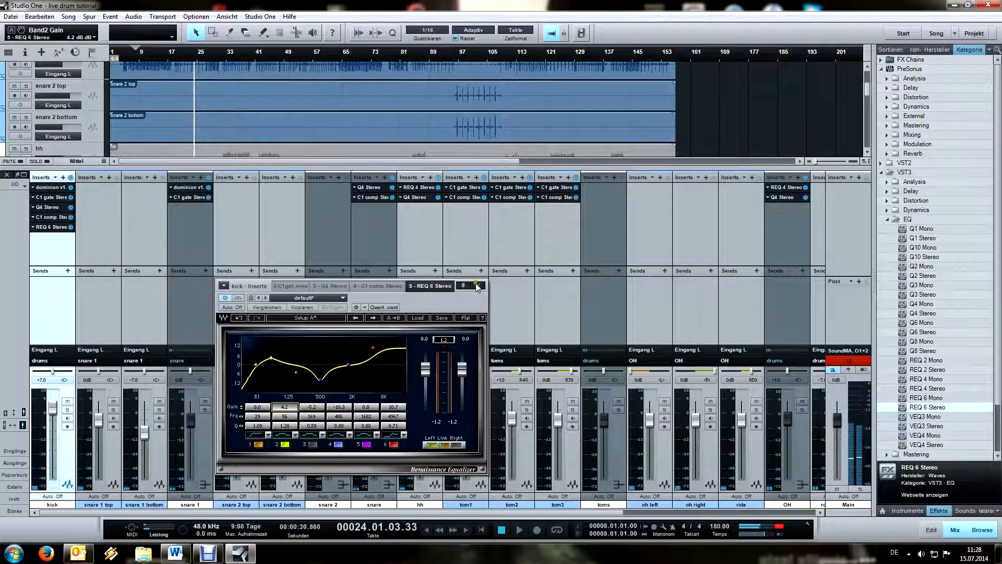
Step: EQ the snare with a -12 dB cut near 524 Hz and an 8.4 dB boost at 7336 Hz, checked against bypass
{"action": "left_click", "coordinate": [476, 287]}
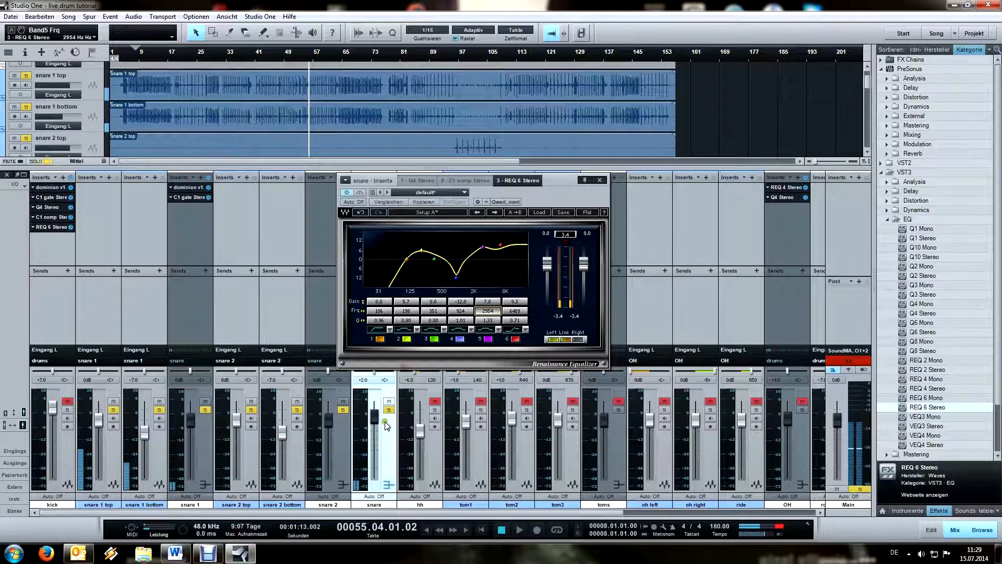
{"action": "left_click", "coordinate": [519, 530]}
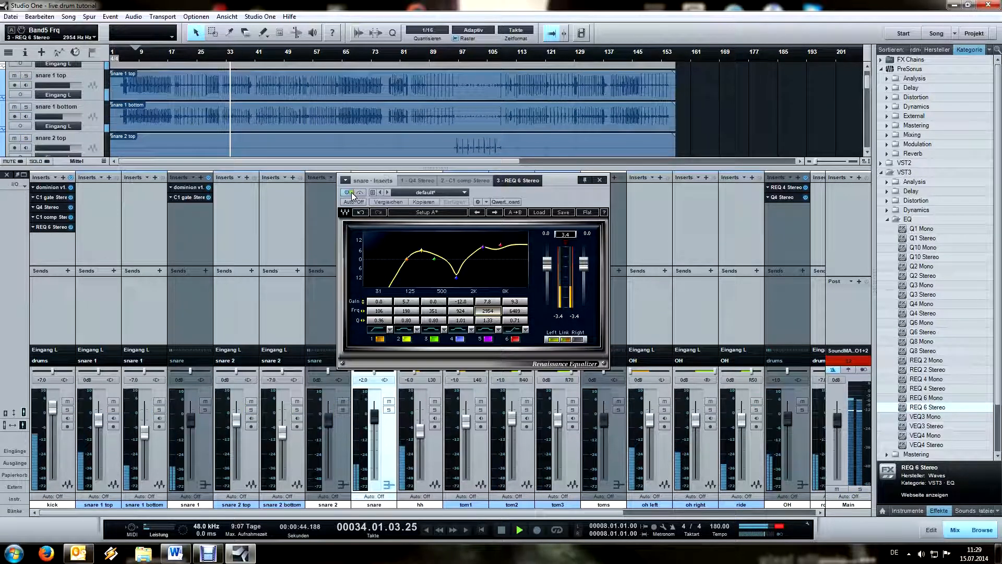
{"action": "left_click", "coordinate": [350, 193]}
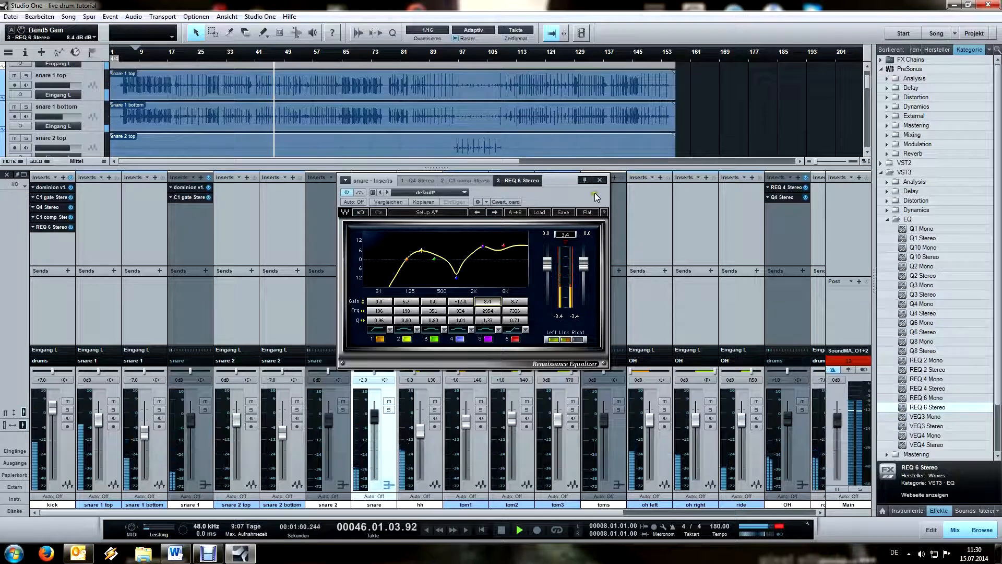
{"action": "left_click", "coordinate": [600, 179]}
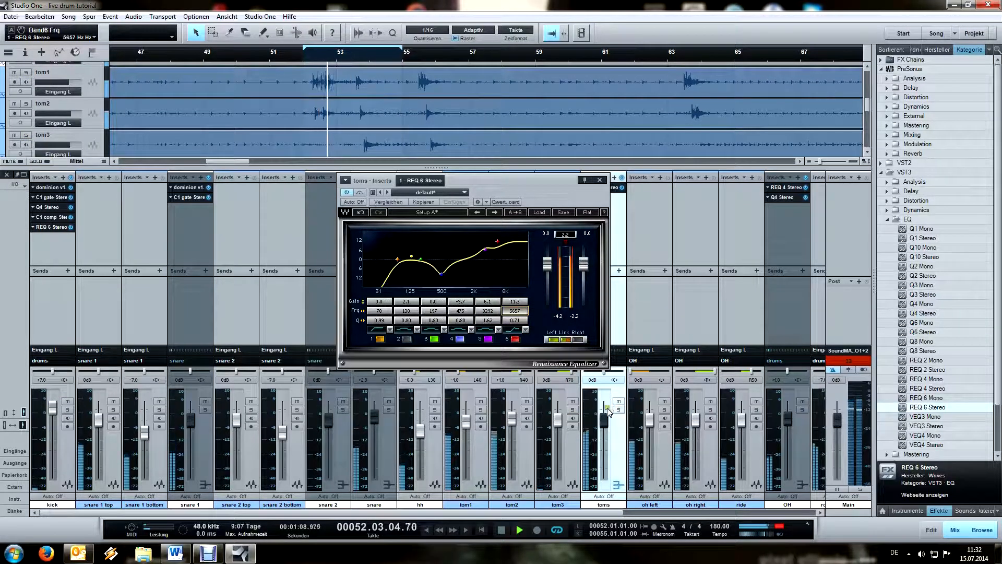
Step: Give the toms a low-mid dip with rising highs and close the toms equalizer
{"action": "left_click", "coordinate": [295, 56]}
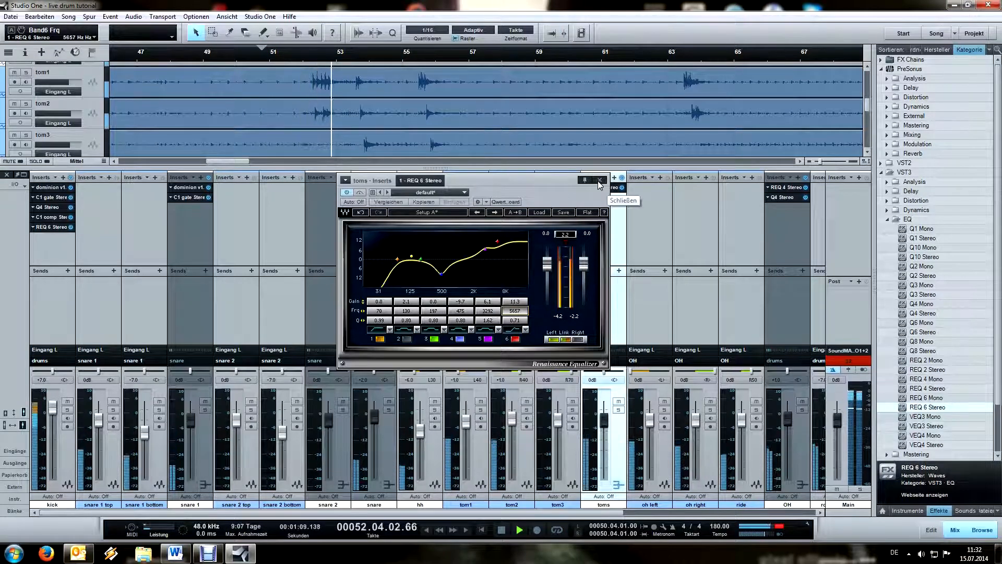
{"action": "left_click", "coordinate": [599, 179]}
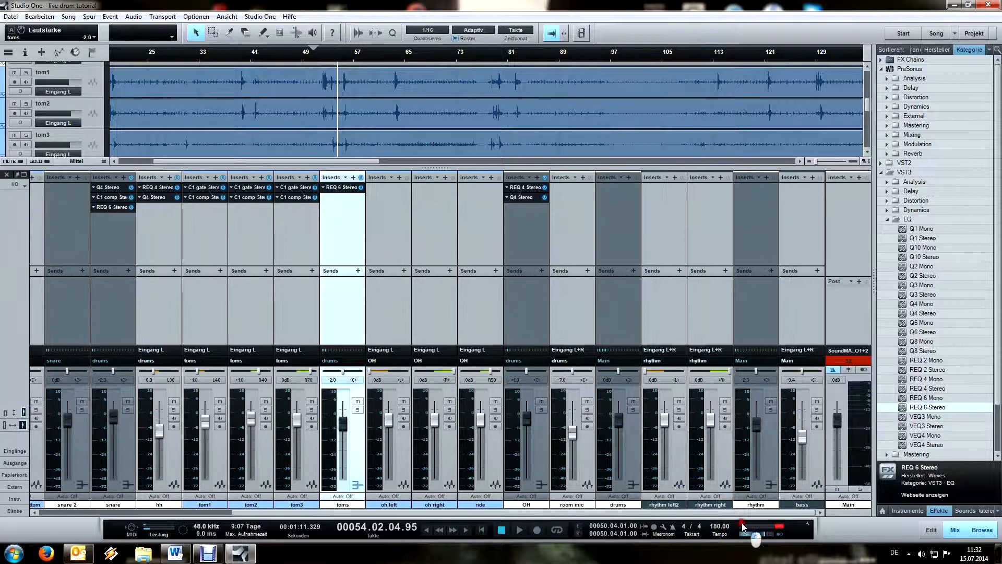
{"action": "scroll", "scroll_direction": "left", "scroll_amount": 3}
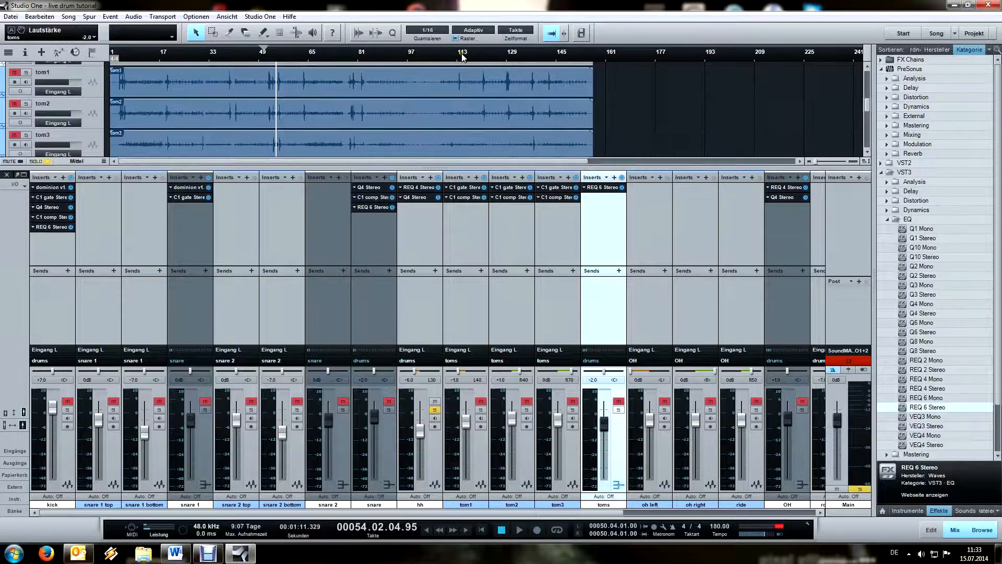
Step: Cut the hi-hat below roughly 500 Hz, save the song, and bring up the OH channel's Renaissance EQ
{"action": "scroll", "scroll_direction": "down", "scroll_amount": 3}
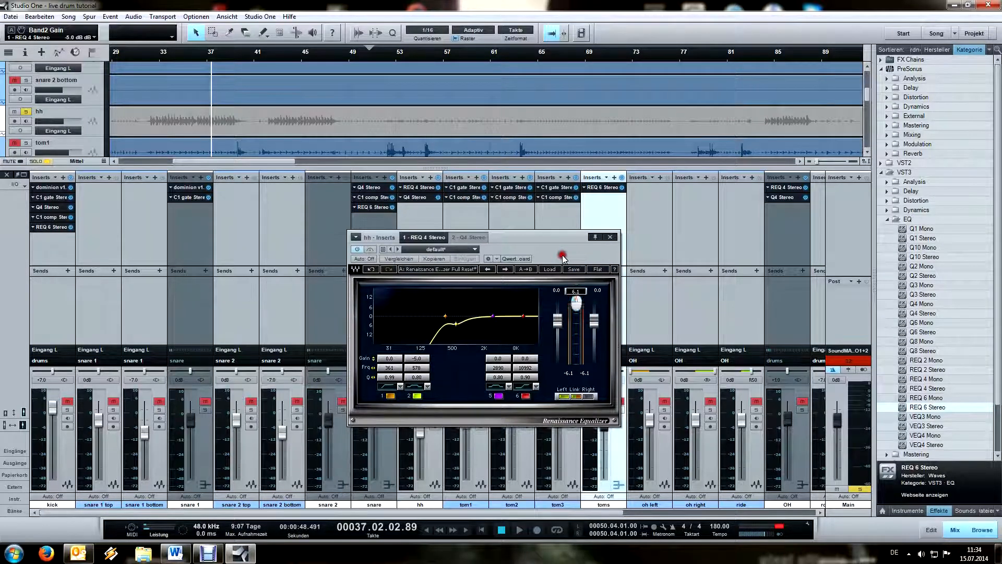
{"action": "mouse_move", "coordinate": [502, 377]}
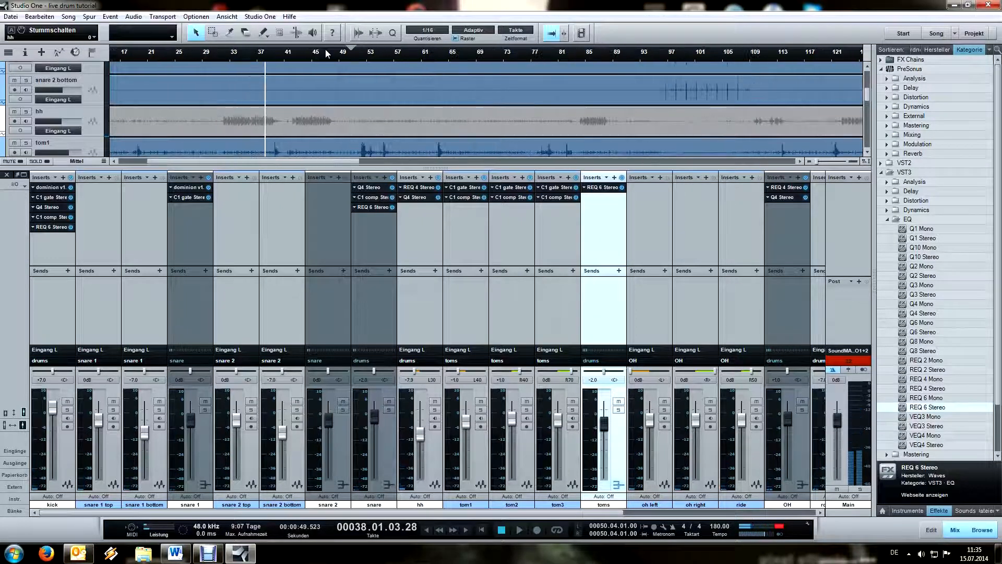
{"action": "key", "text": "ctrl+s"}
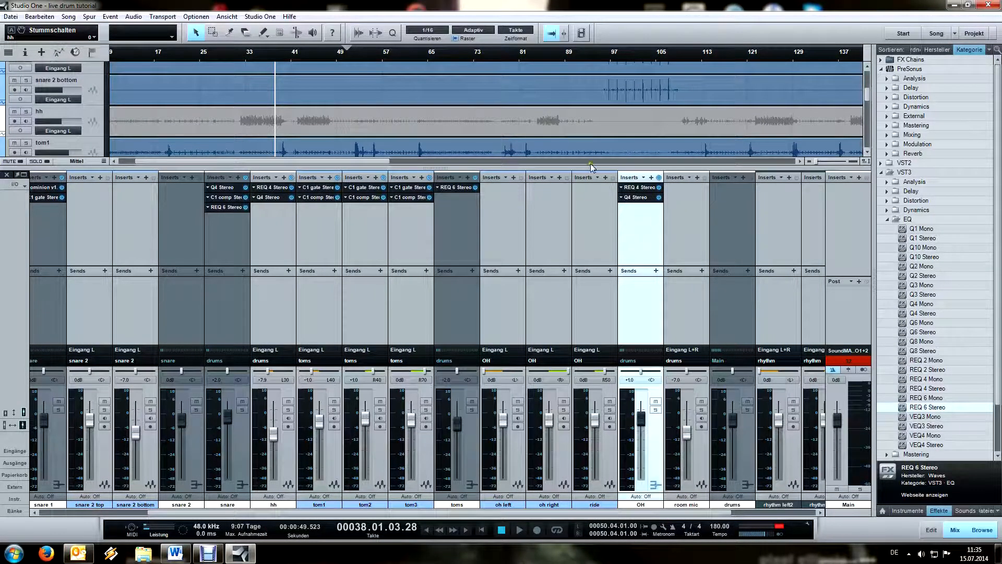
{"action": "double_click", "coordinate": [638, 187]}
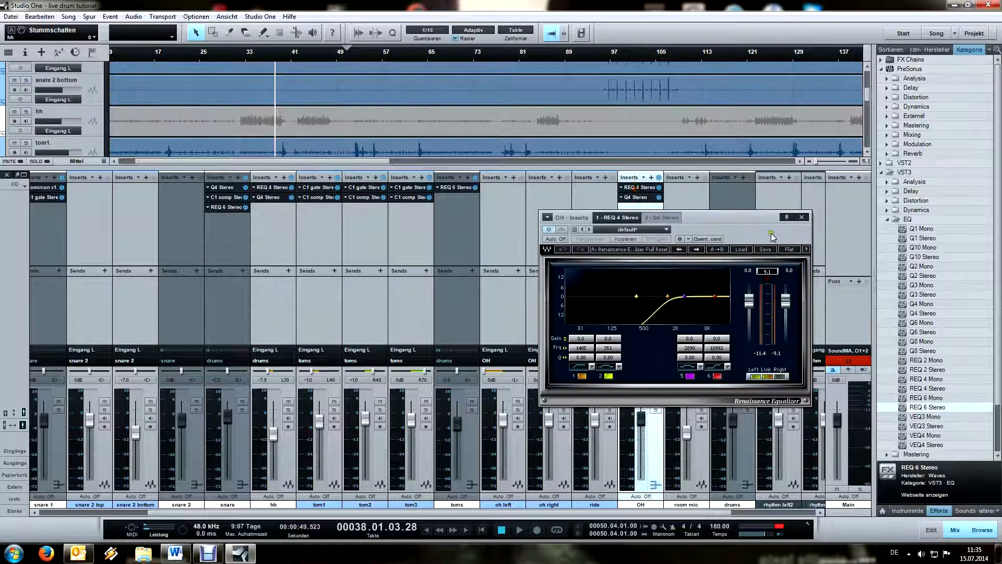
Step: Retune the OH equalizer so its low cut starts around 430 Hz with adjusted upper bands
{"action": "left_click", "coordinate": [278, 61]}
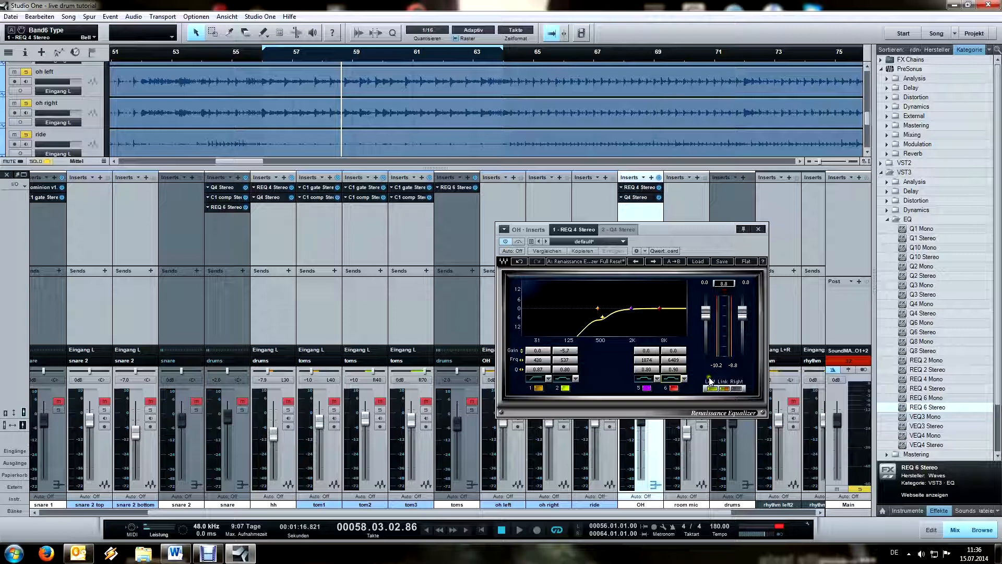
{"action": "mouse_move", "coordinate": [697, 376]}
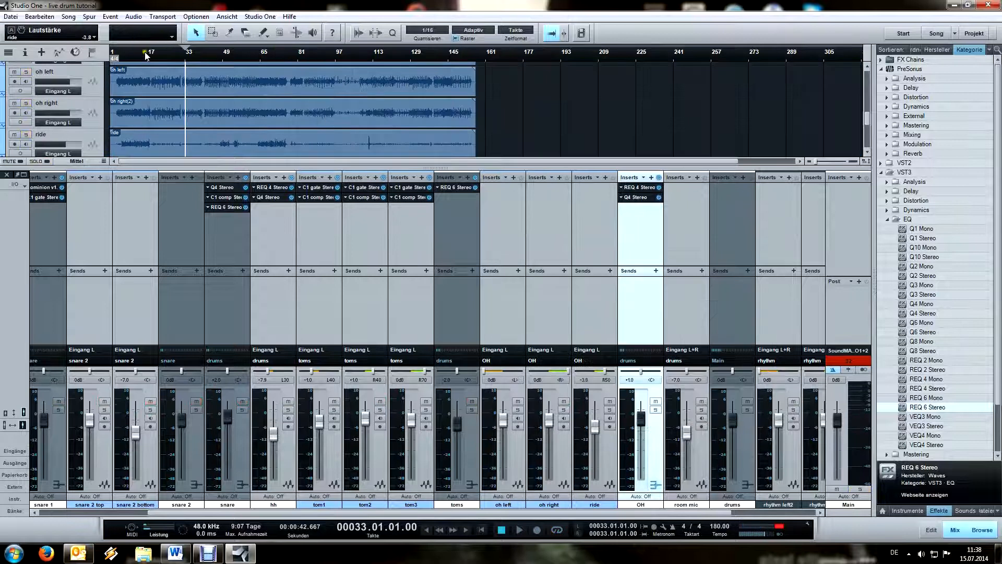
{"action": "left_click", "coordinate": [519, 530]}
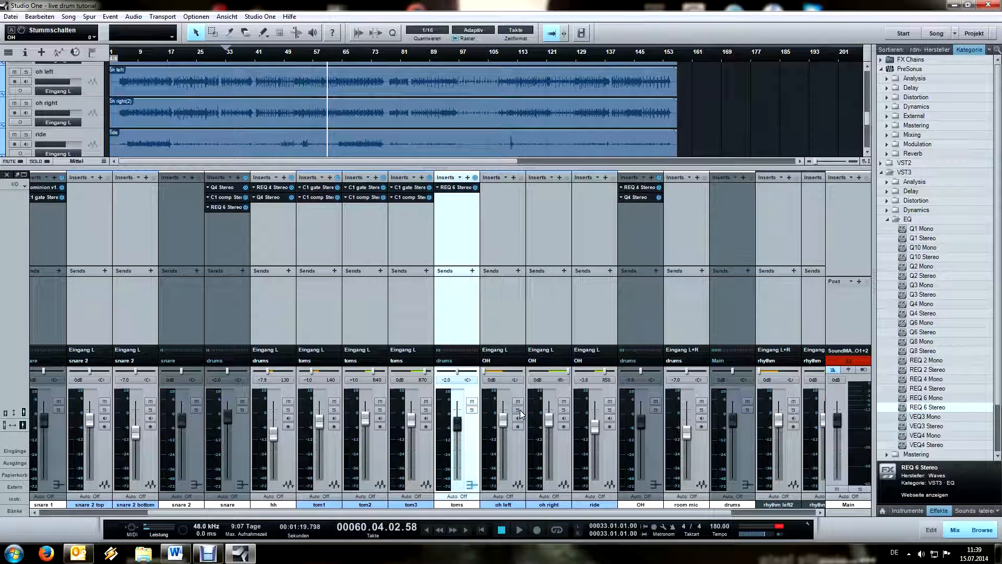
{"action": "left_click", "coordinate": [519, 529]}
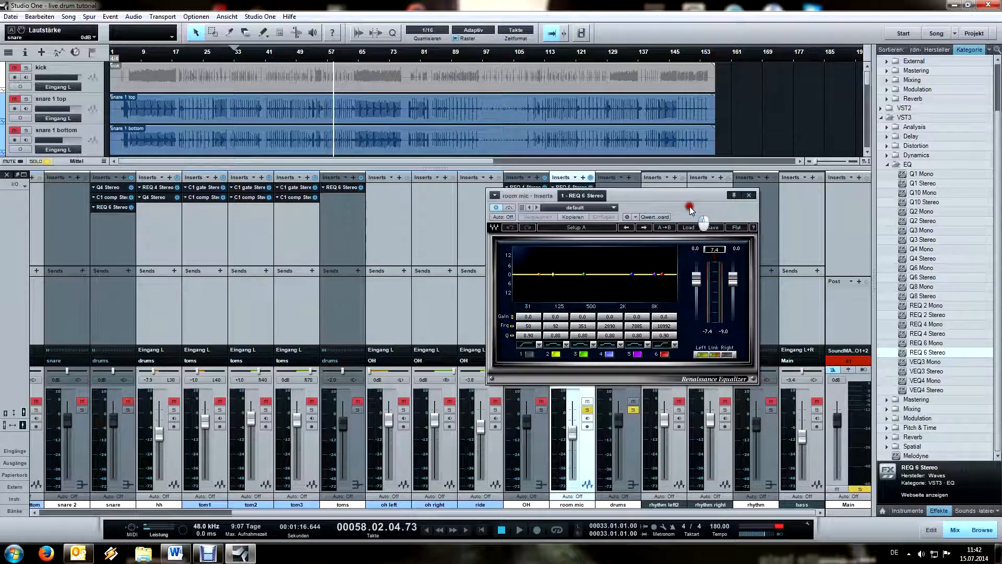
Step: Shape the room mic's six-band Renaissance EQ away from flat and close it
{"action": "left_click", "coordinate": [534, 346]}
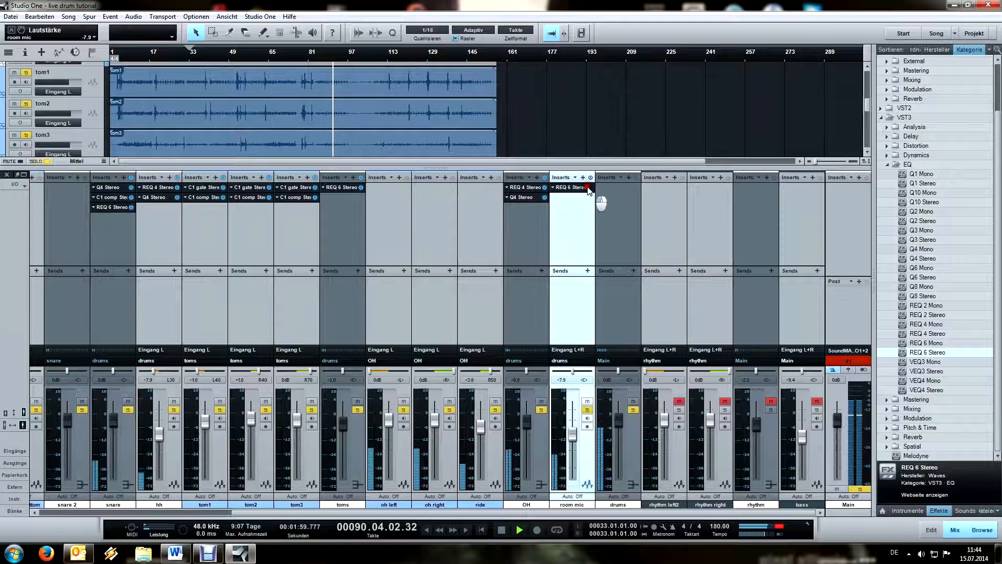
Step: Reopen the room mic EQ showing its low boost, low-mid dip and lifted highs
{"action": "double_click", "coordinate": [568, 187]}
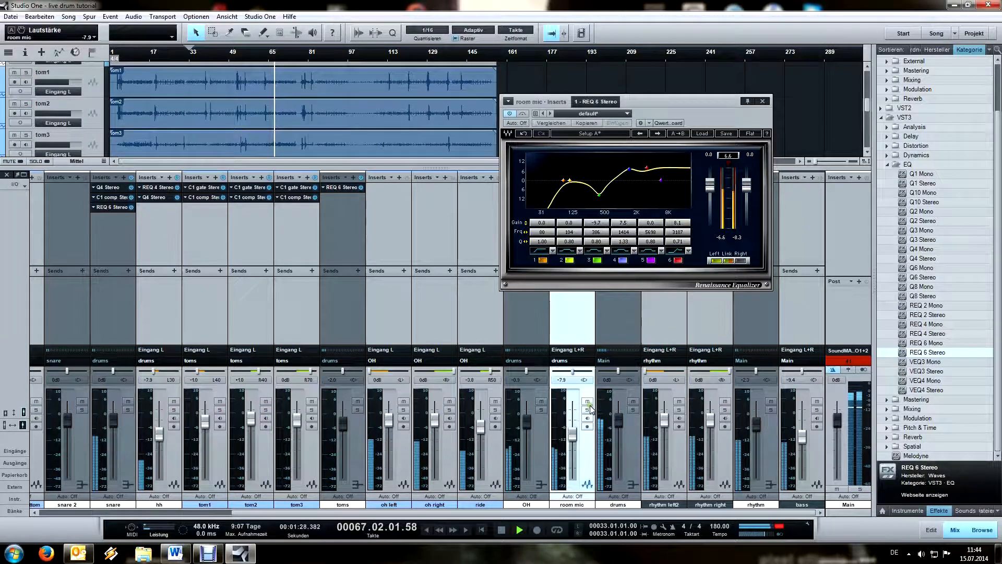
{"action": "left_click", "coordinate": [584, 401]}
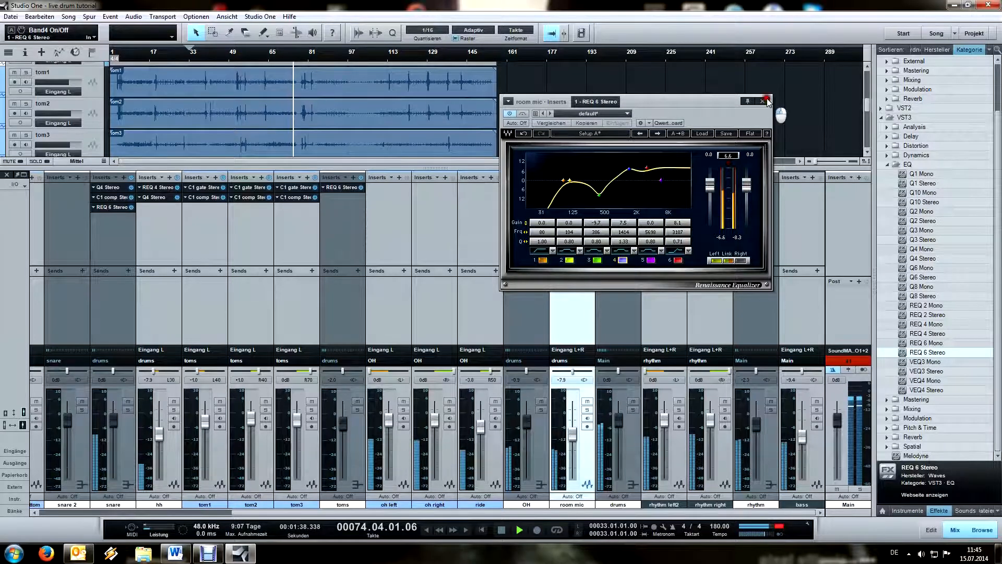
Step: Close the room mic EQ, bring up the snare's Renaissance EQ and audition it from bar 21
{"action": "left_click", "coordinate": [766, 101]}
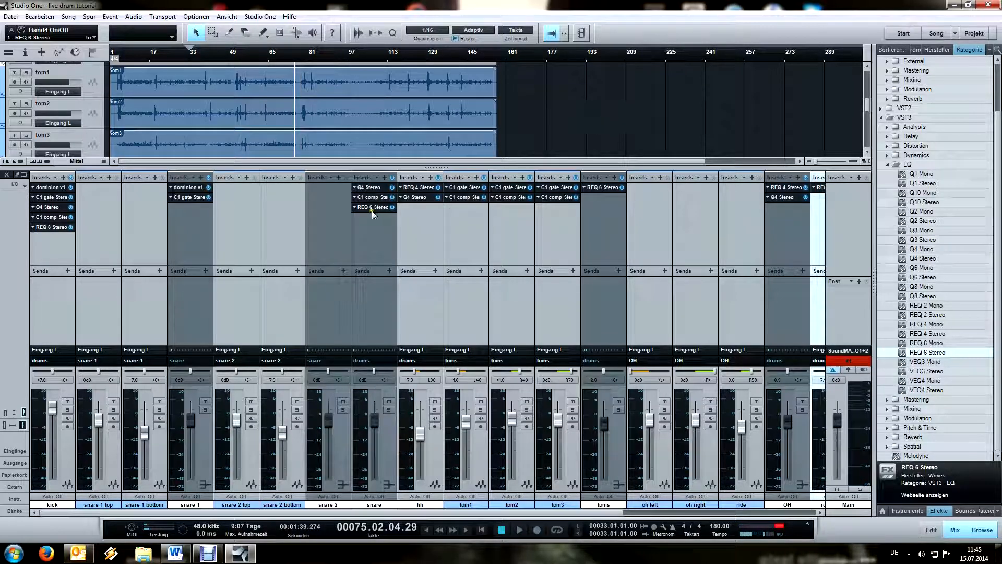
{"action": "double_click", "coordinate": [371, 207]}
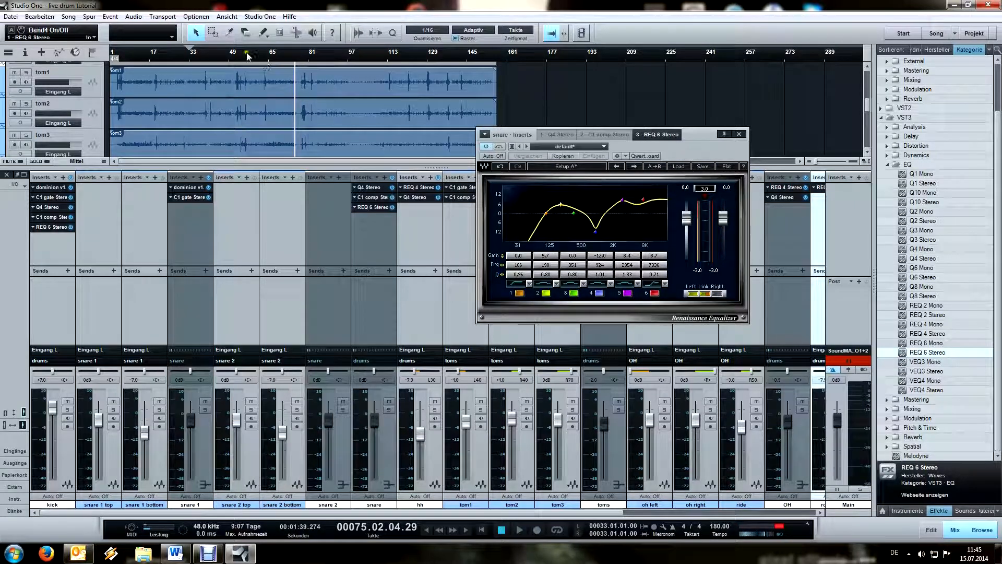
{"action": "left_click", "coordinate": [166, 60]}
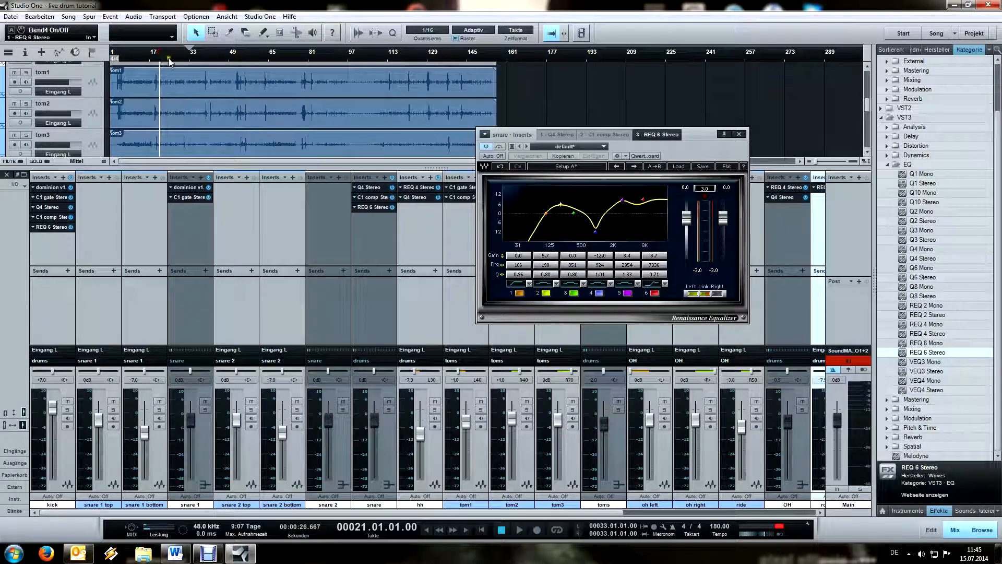
{"action": "left_click", "coordinate": [518, 529]}
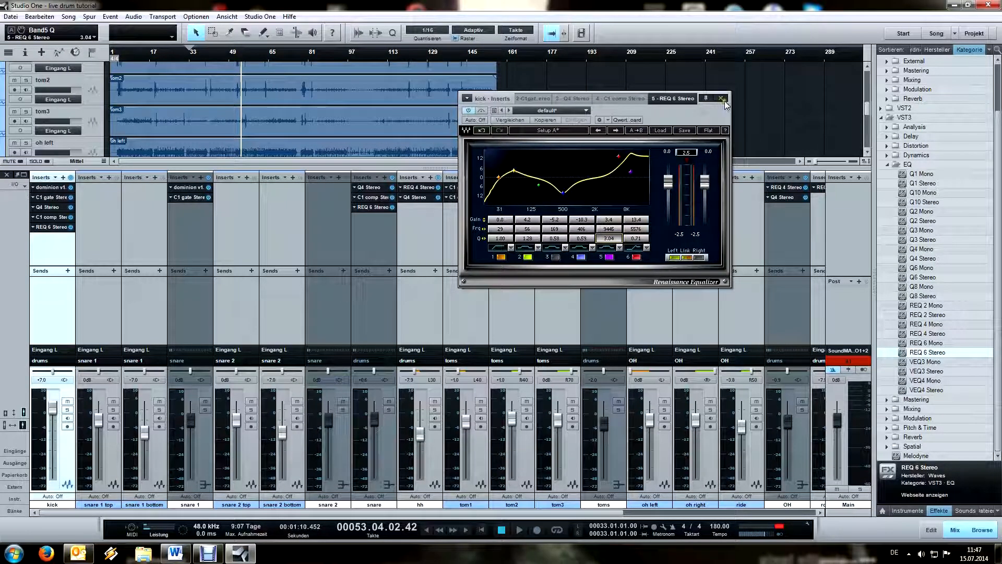
Step: Refine the kick EQ's low and high boosts and close its window
{"action": "left_click", "coordinate": [722, 100]}
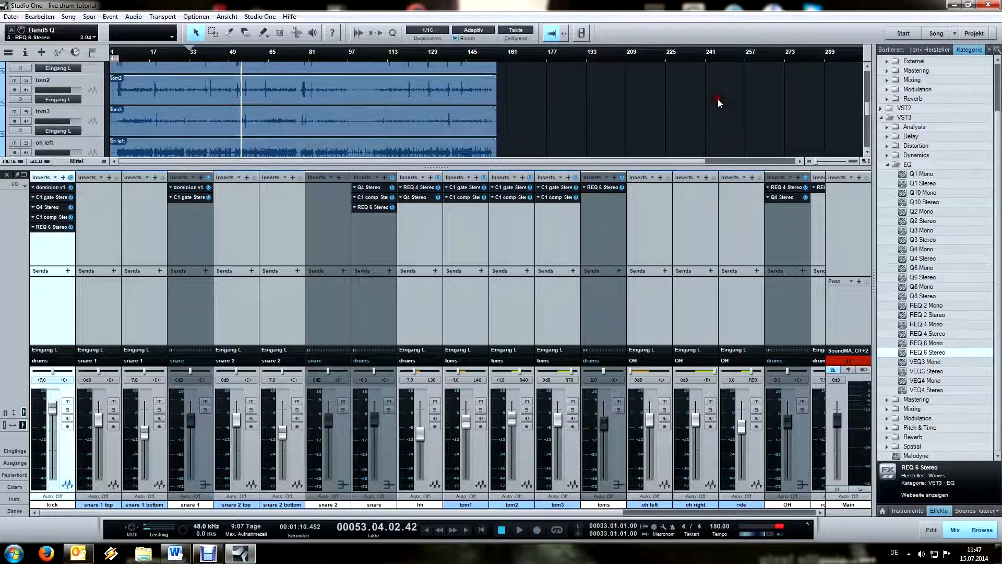